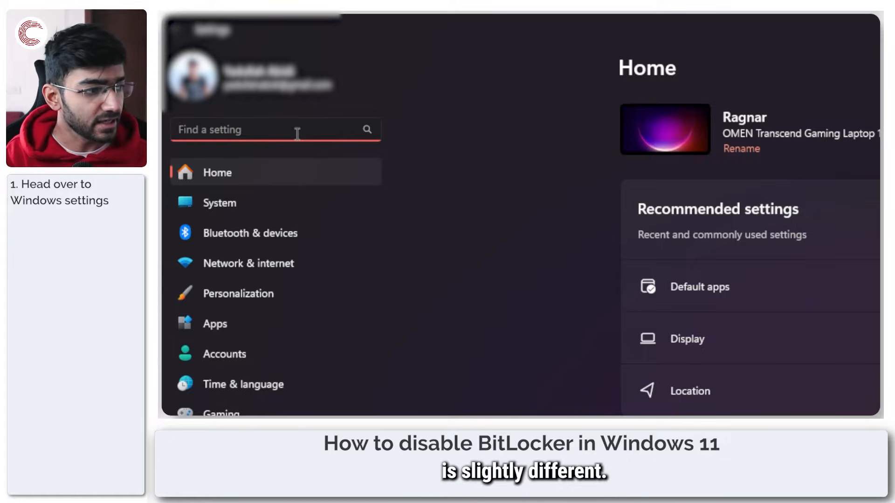
Step: Search Settings for 'device encryption' and open the Device encryption settings result
{"action": "type", "text": "d"}
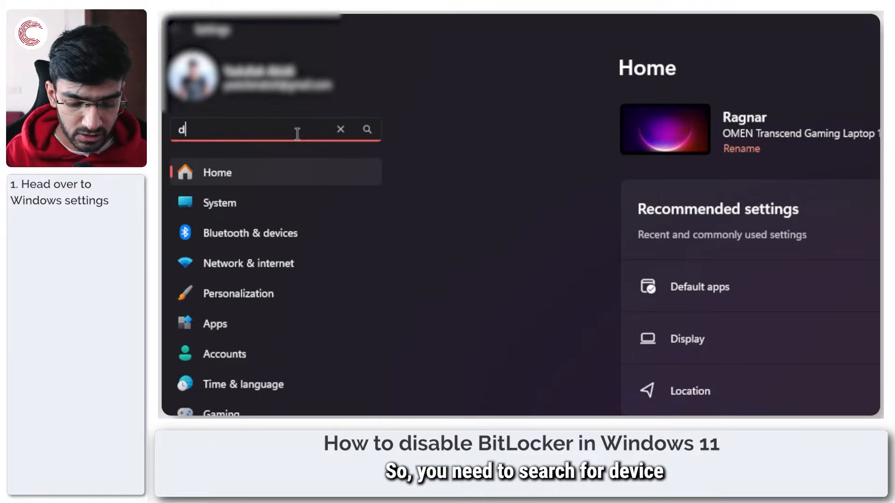
{"action": "type", "text": "device encry"}
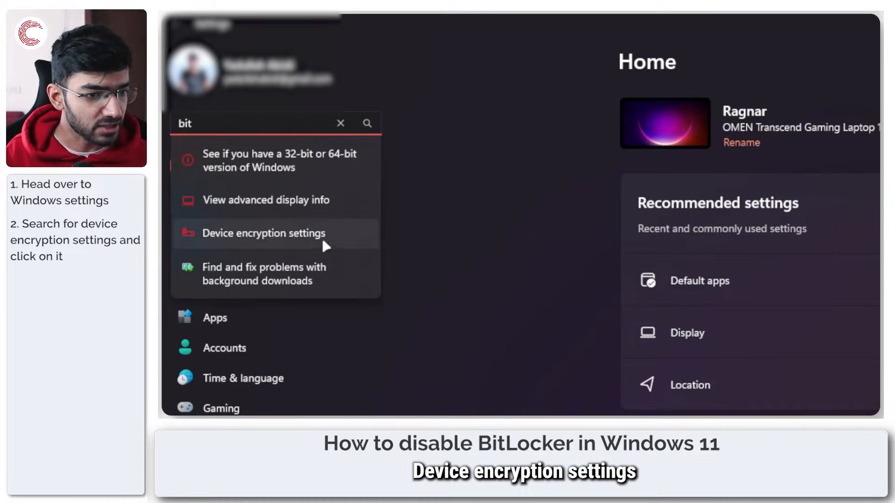
{"action": "left_click", "coordinate": [263, 233]}
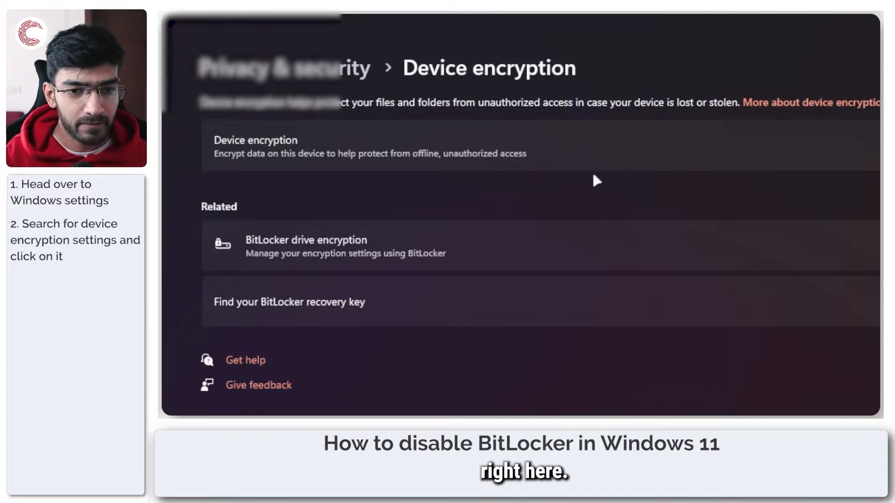